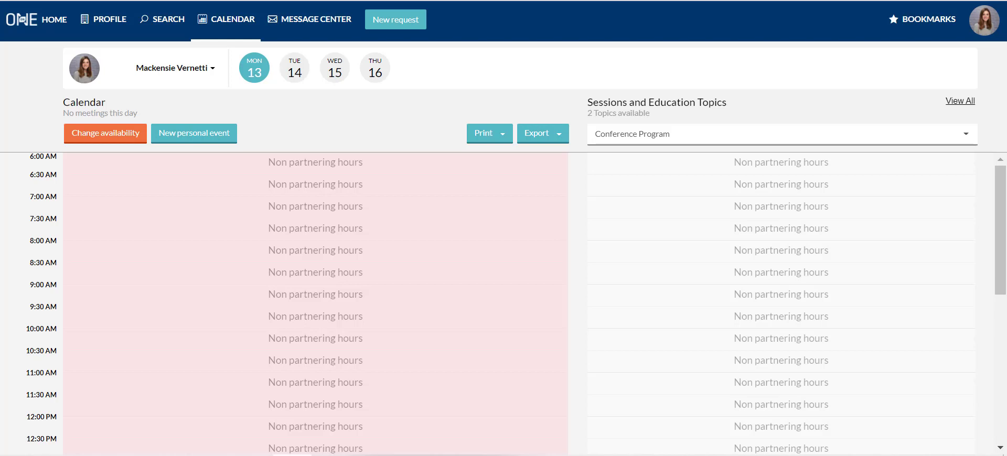
pyautogui.moveTo(294, 303)
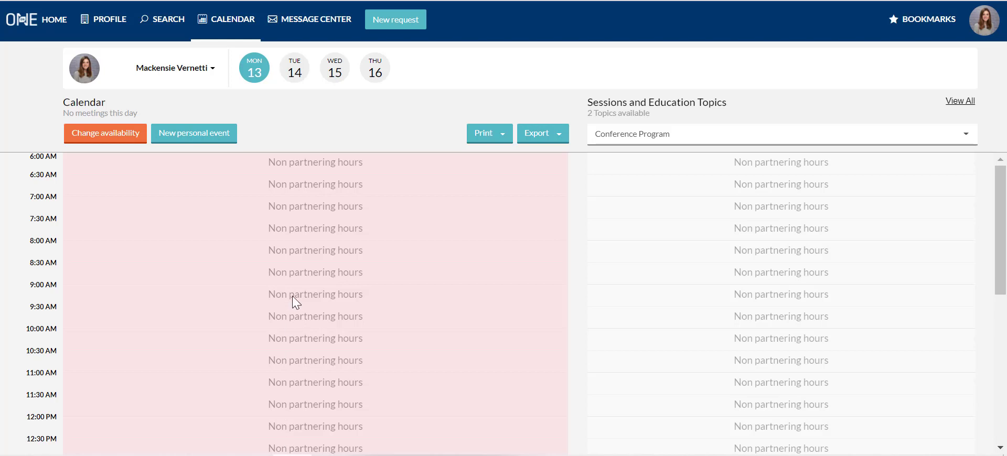
pyautogui.moveTo(374, 68)
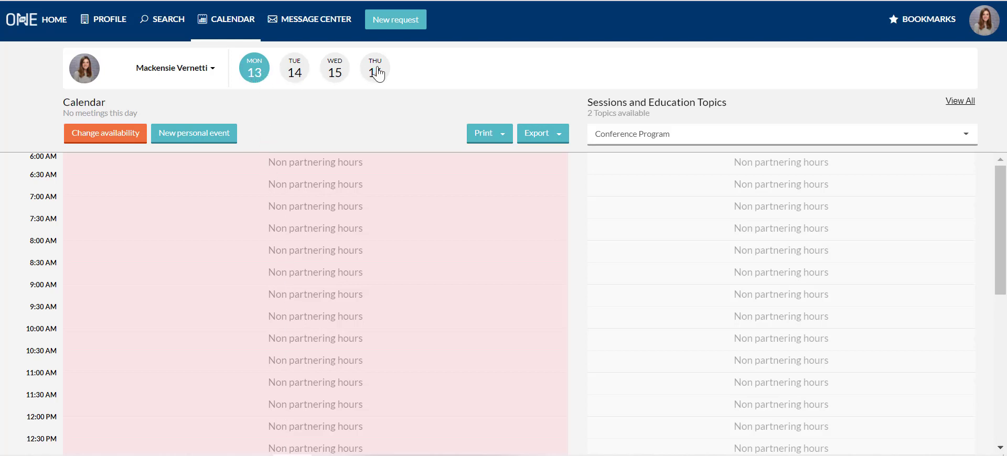
# - Review whose calendars can be viewed, then mark an early-afternoon Monday slot as Available
pyautogui.click(173, 67)
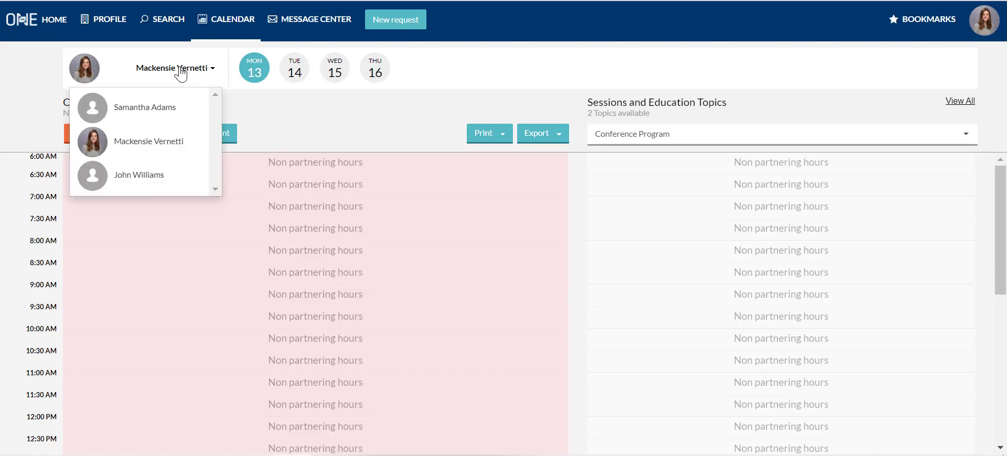
pyautogui.moveTo(293, 133)
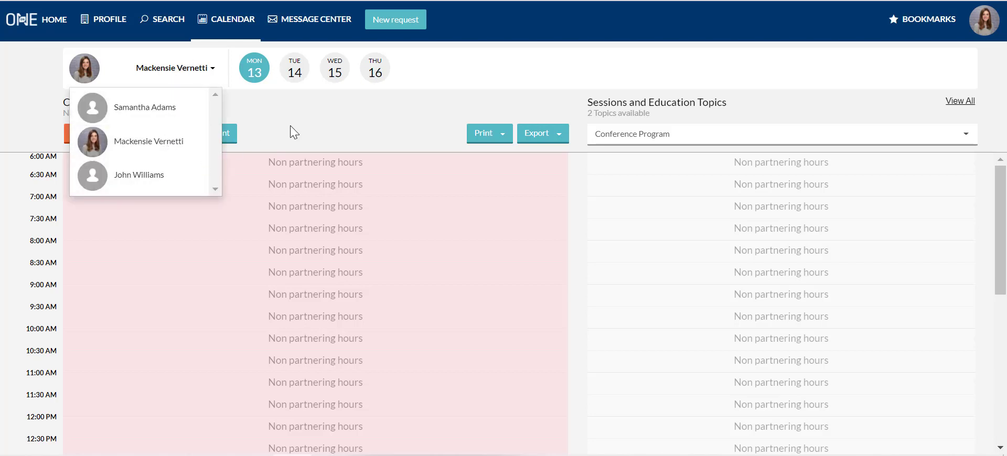
pyautogui.click(771, 134)
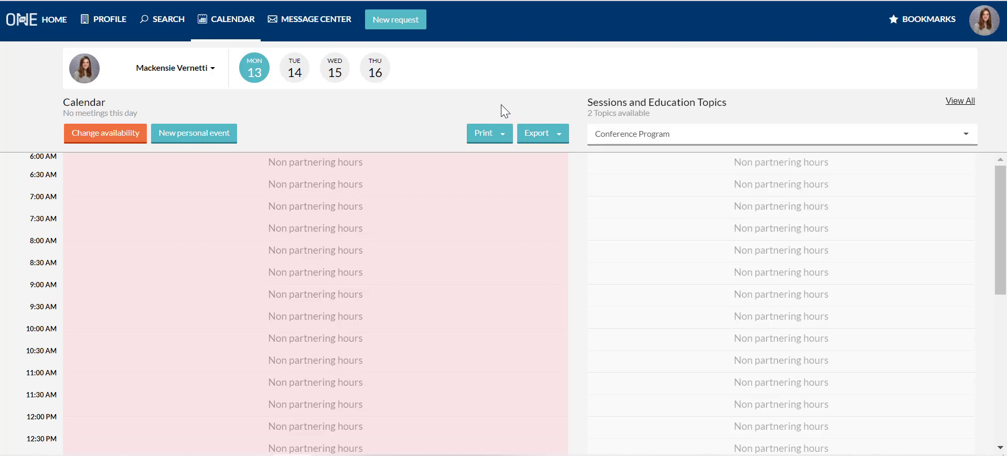
pyautogui.scroll(-3)
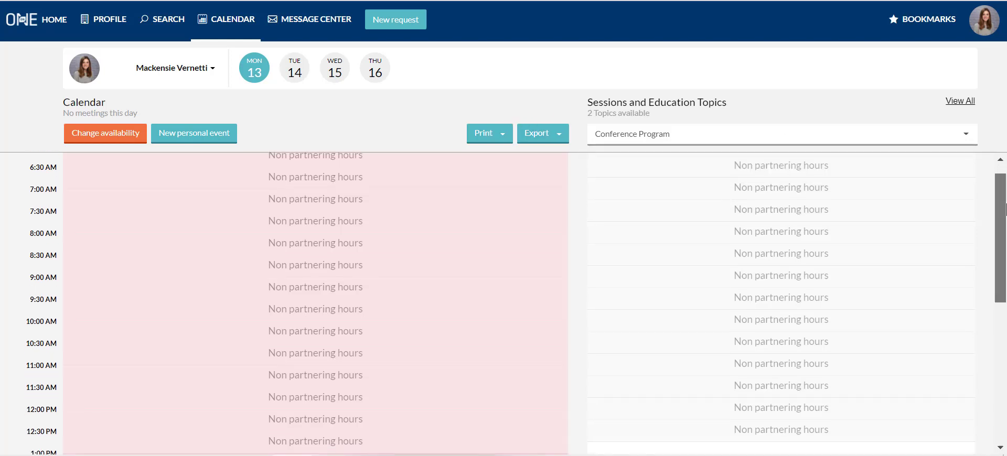
pyautogui.scroll(-3)
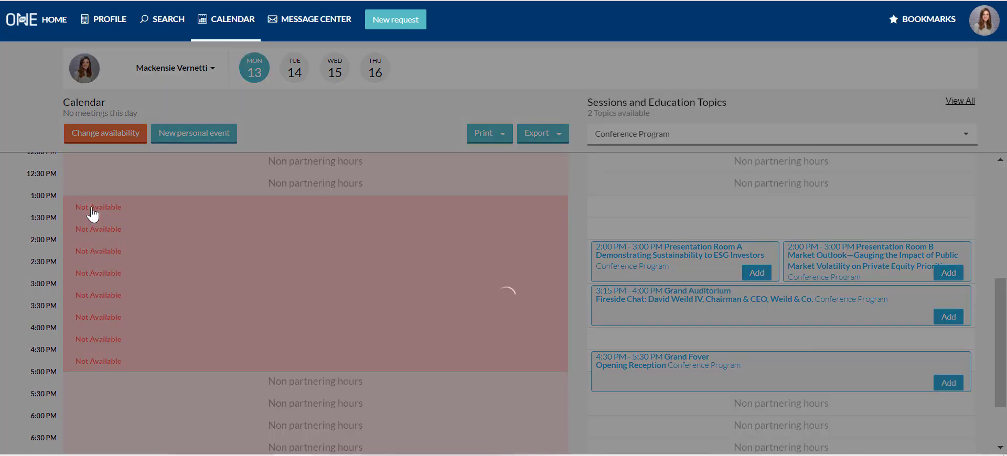
pyautogui.click(97, 207)
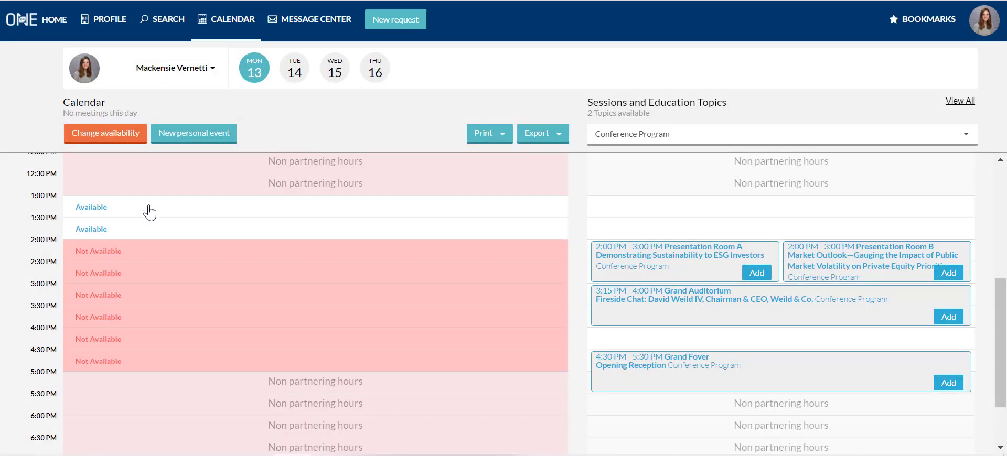
pyautogui.moveTo(105, 133)
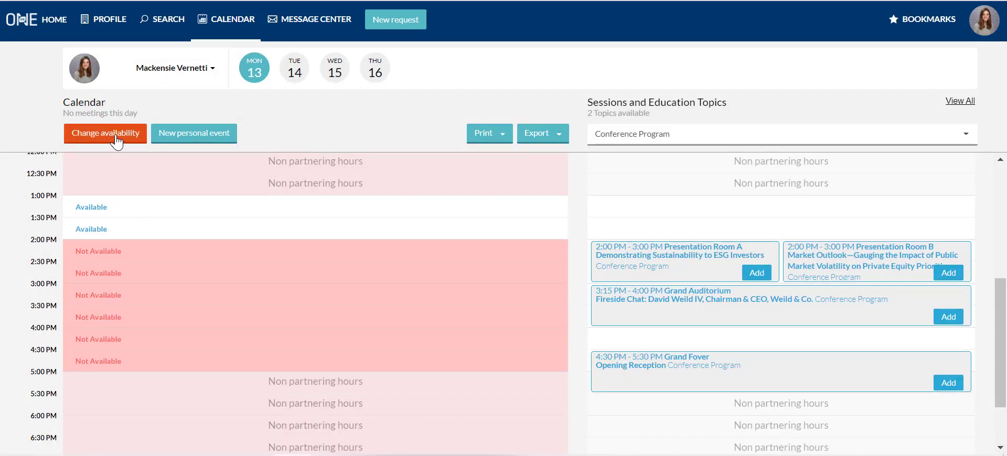
# - Make the 2:00 PM slot and the entire Monday available for partnering, then save to the calendar
pyautogui.click(105, 134)
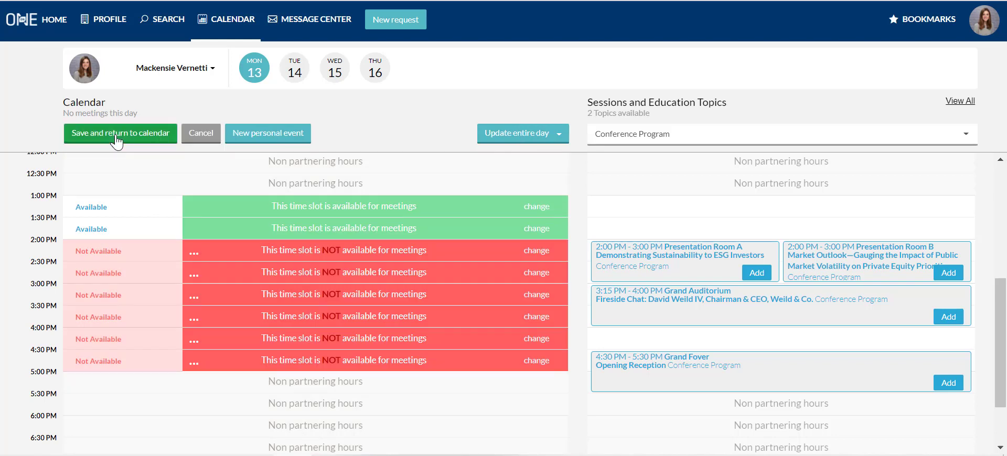
pyautogui.moveTo(538, 149)
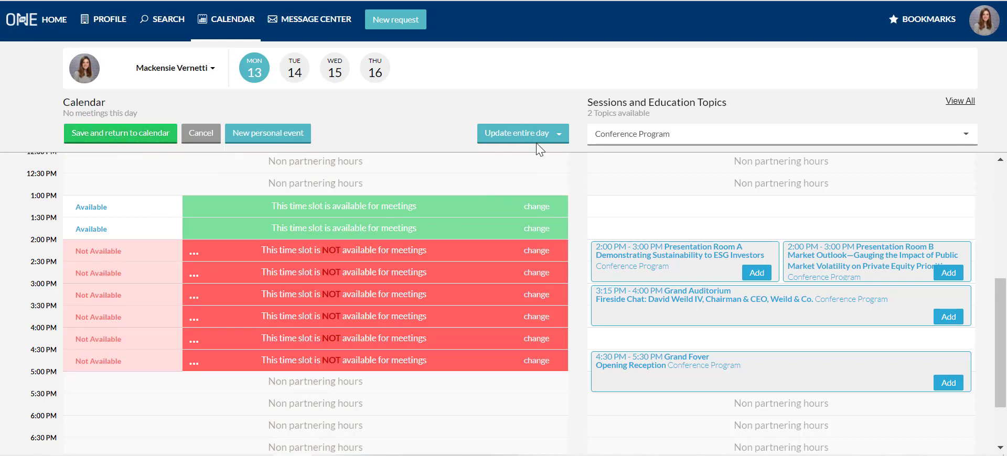
pyautogui.click(536, 250)
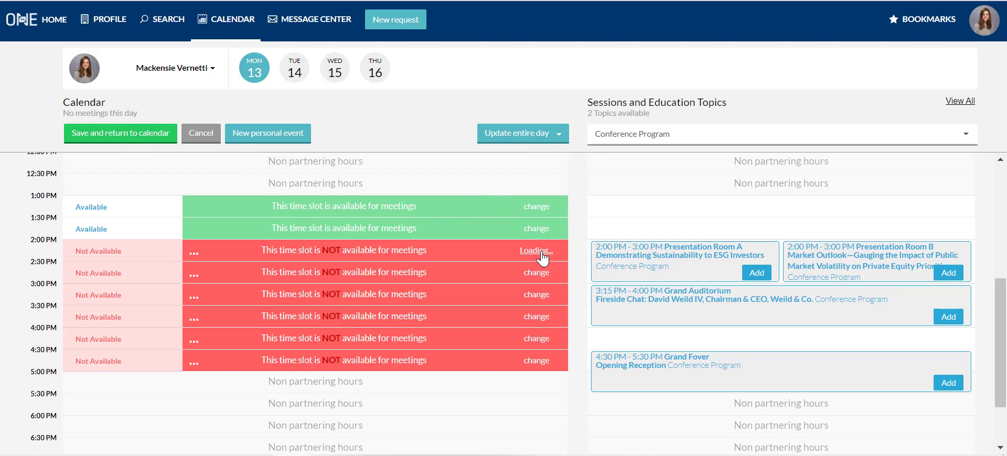
pyautogui.click(518, 133)
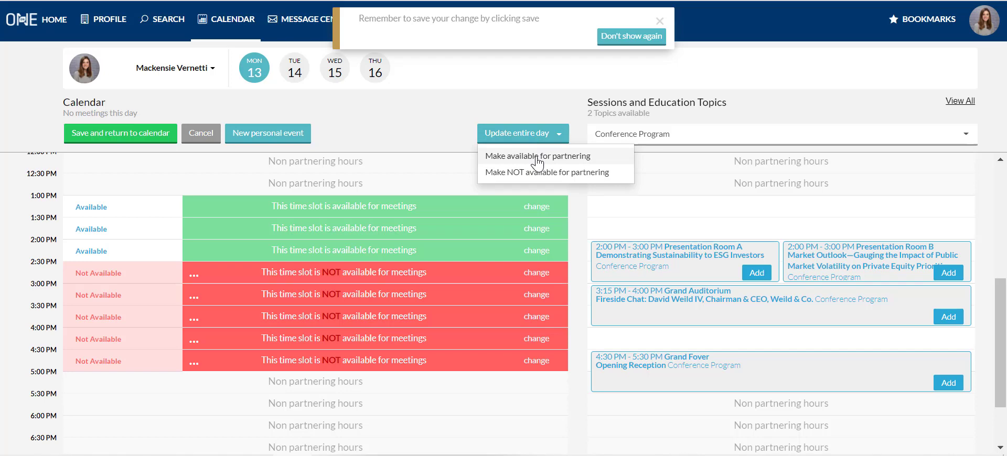
pyautogui.click(537, 156)
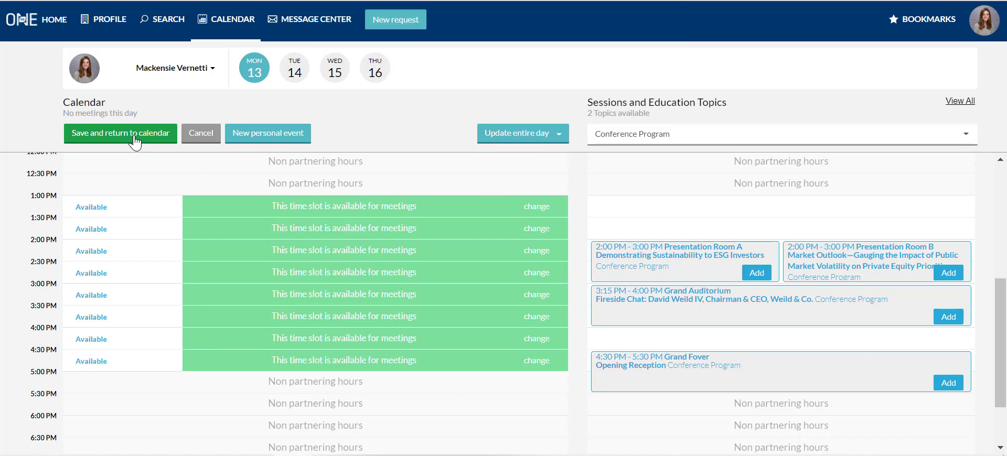
pyautogui.click(121, 133)
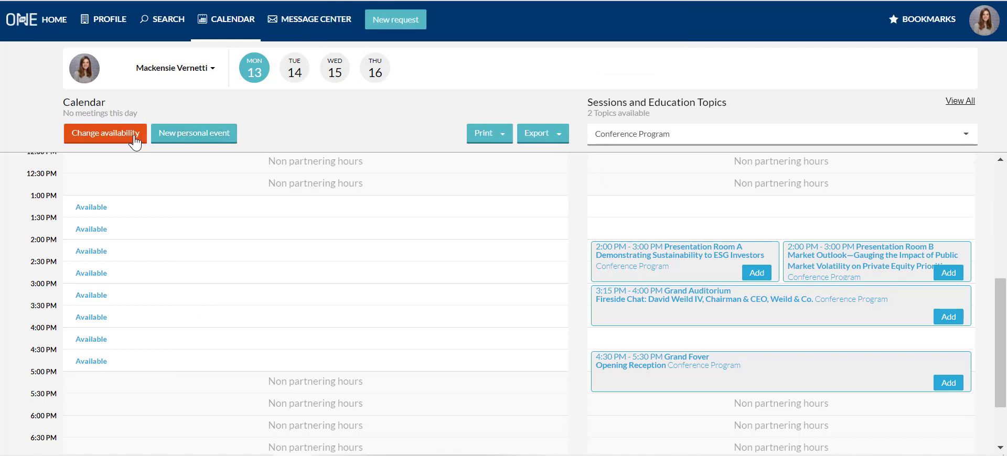
pyautogui.moveTo(296, 72)
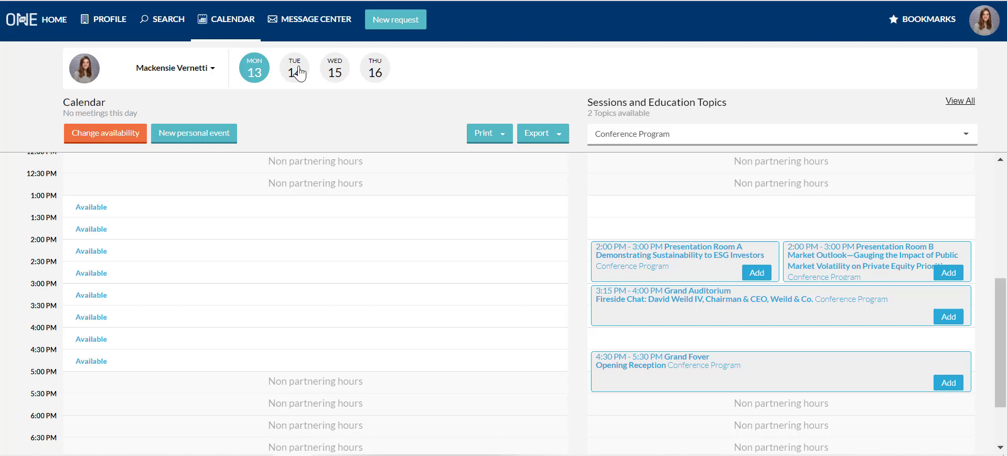
pyautogui.click(293, 67)
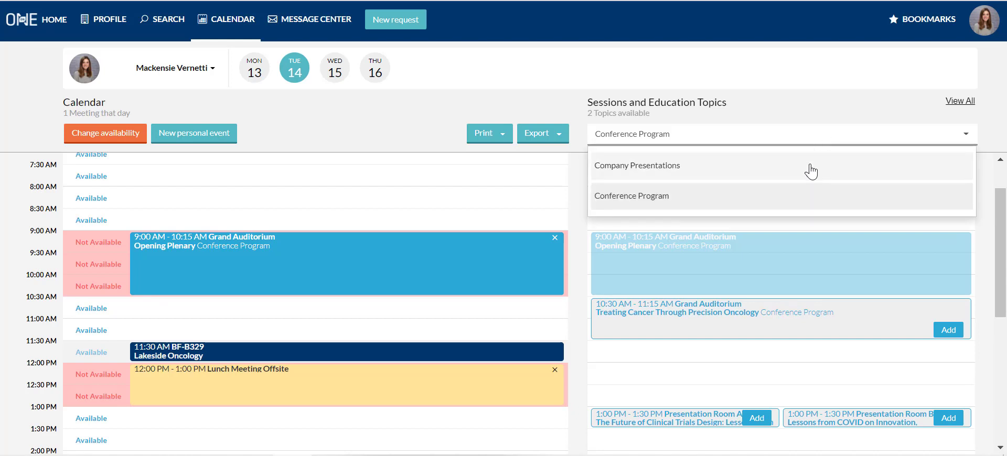
pyautogui.click(636, 164)
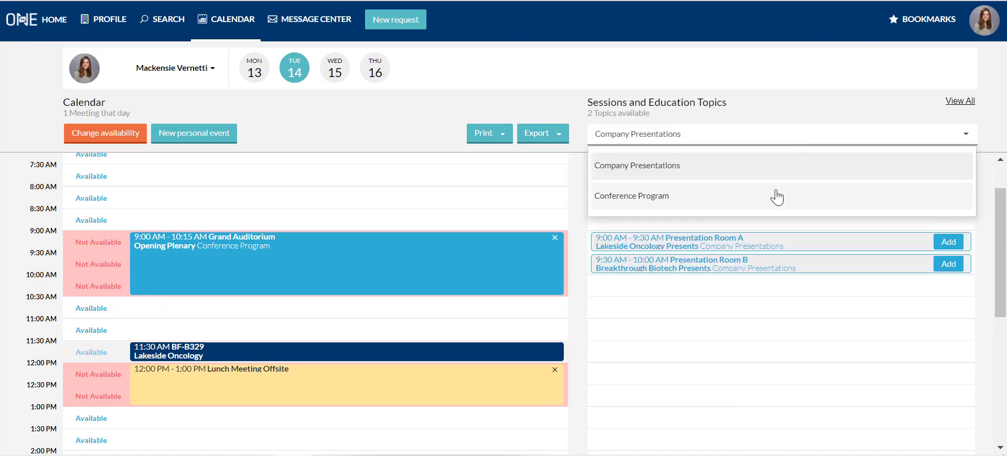
pyautogui.click(632, 195)
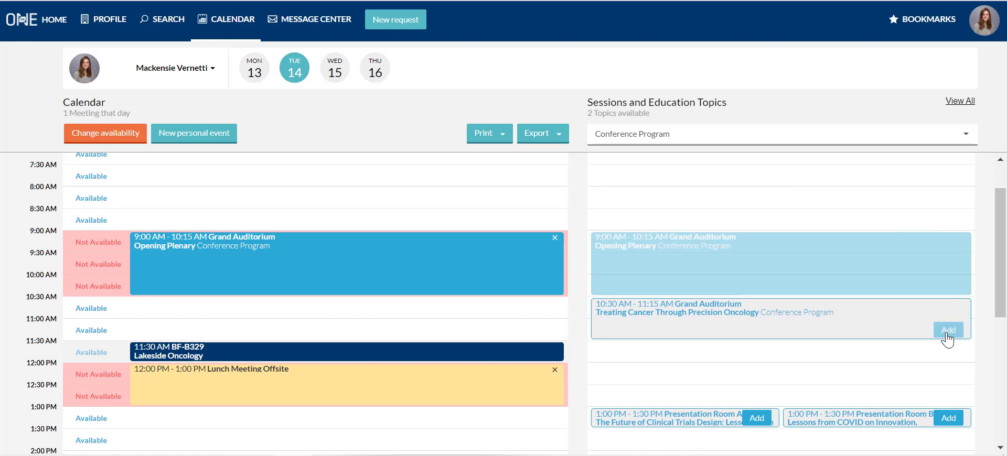
pyautogui.moveTo(605, 299)
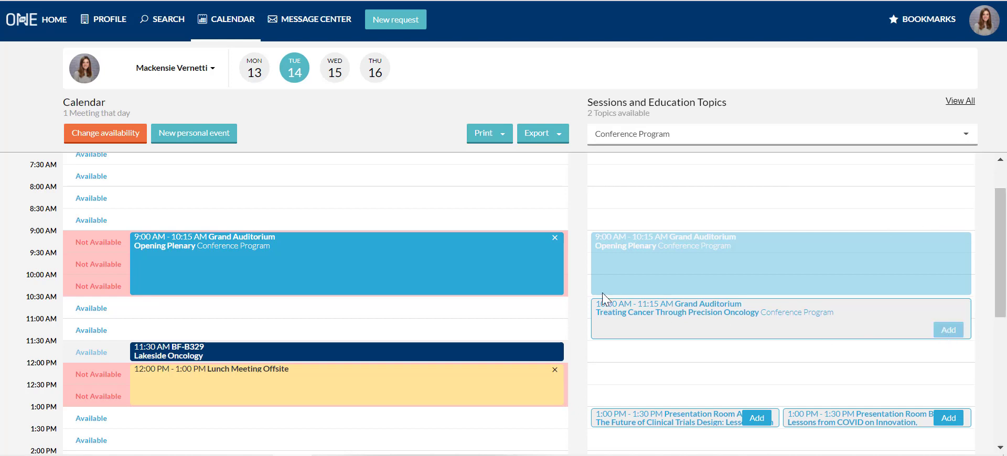
# - Add the 10:30 Treating Cancer Through Precision Oncology session, staying available for meetings
pyautogui.click(948, 329)
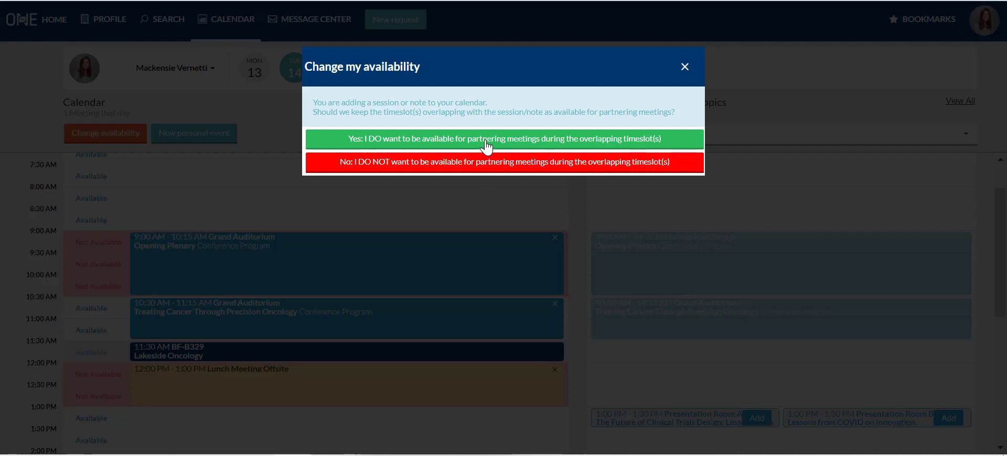
pyautogui.click(502, 139)
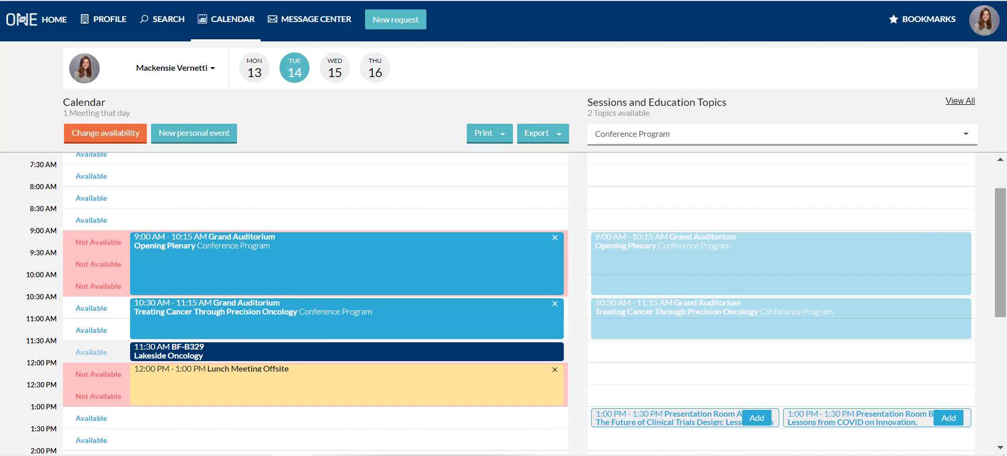
pyautogui.scroll(-3)
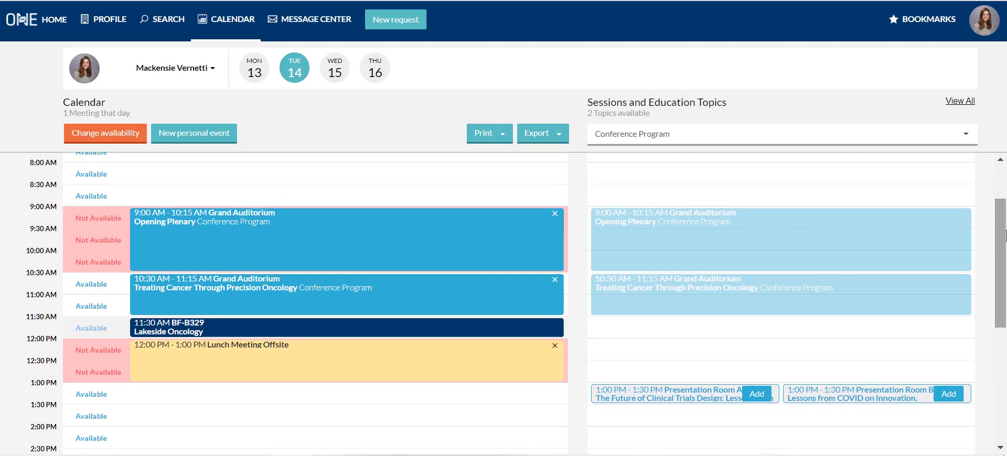
pyautogui.moveTo(485, 412)
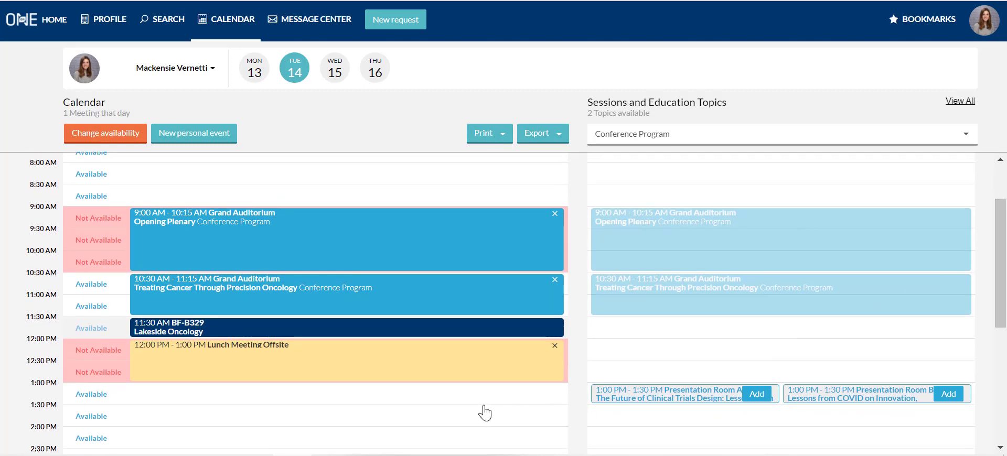
pyautogui.moveTo(301, 325)
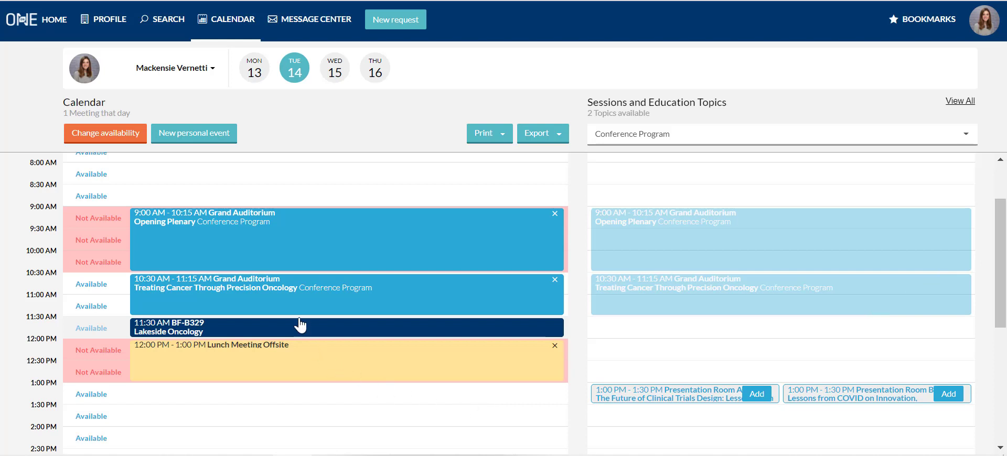
pyautogui.moveTo(310, 253)
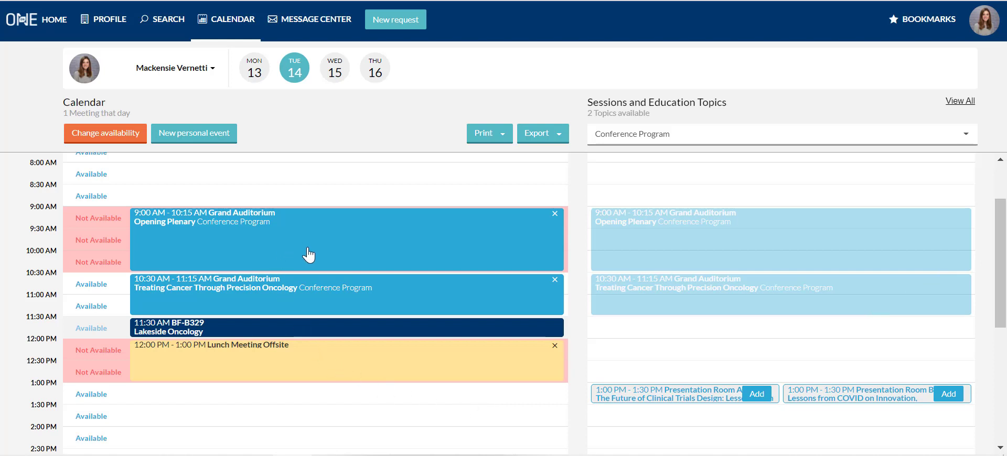
pyautogui.moveTo(315, 338)
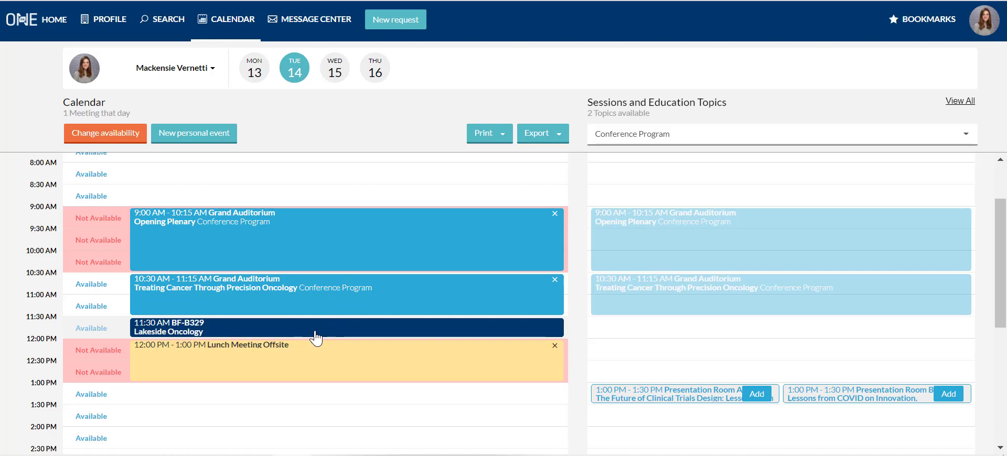
pyautogui.moveTo(333, 373)
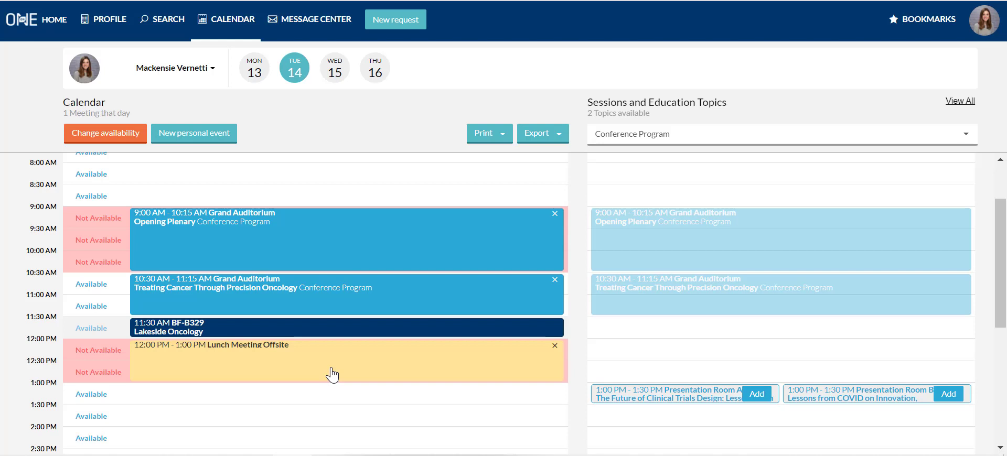
pyautogui.moveTo(194, 133)
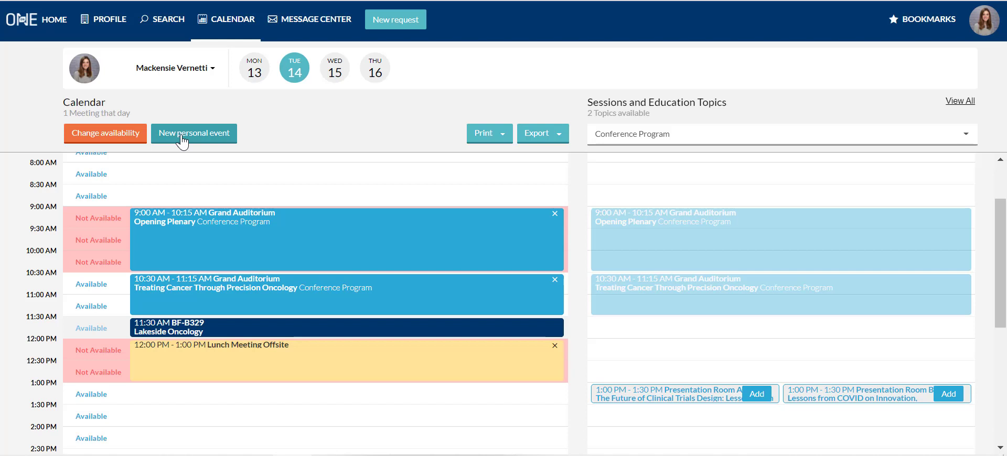
pyautogui.moveTo(543, 133)
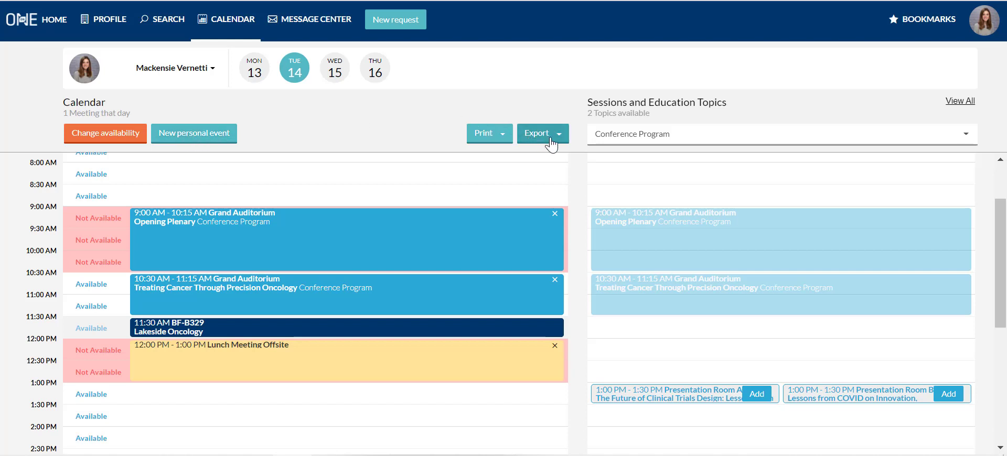
pyautogui.click(542, 133)
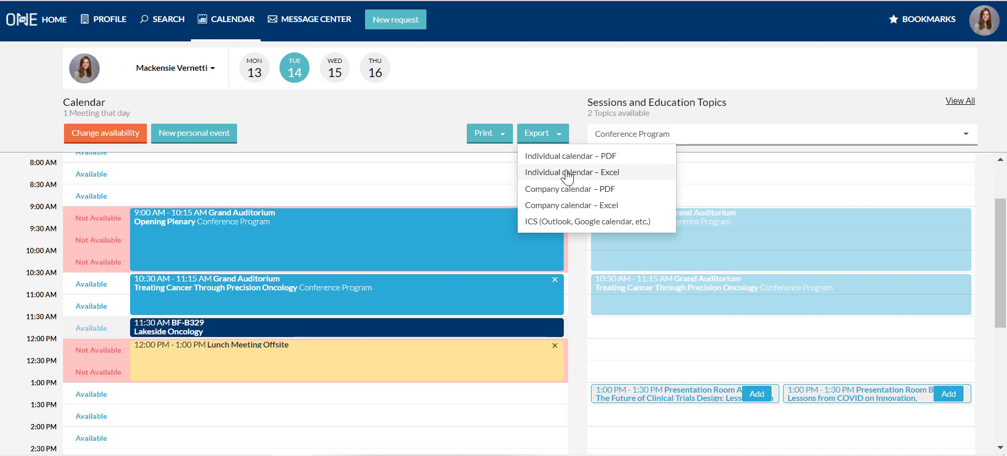
pyautogui.moveTo(629, 178)
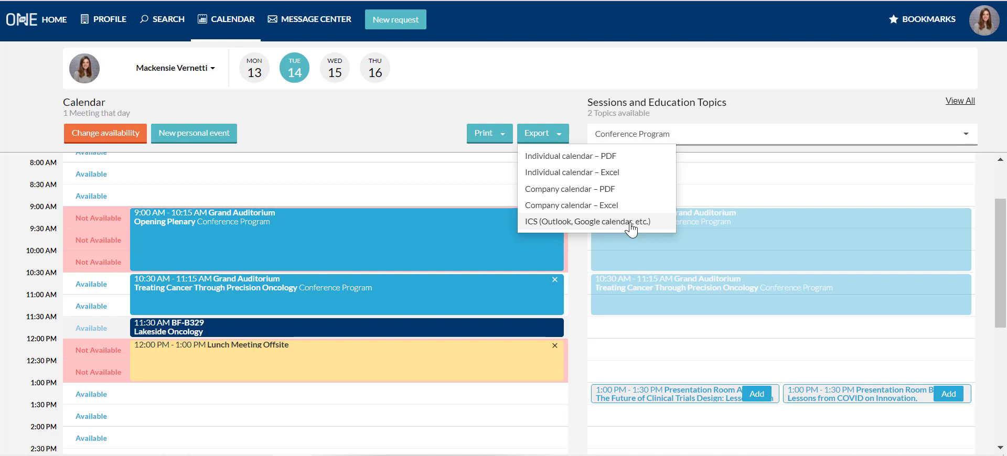
pyautogui.moveTo(545, 230)
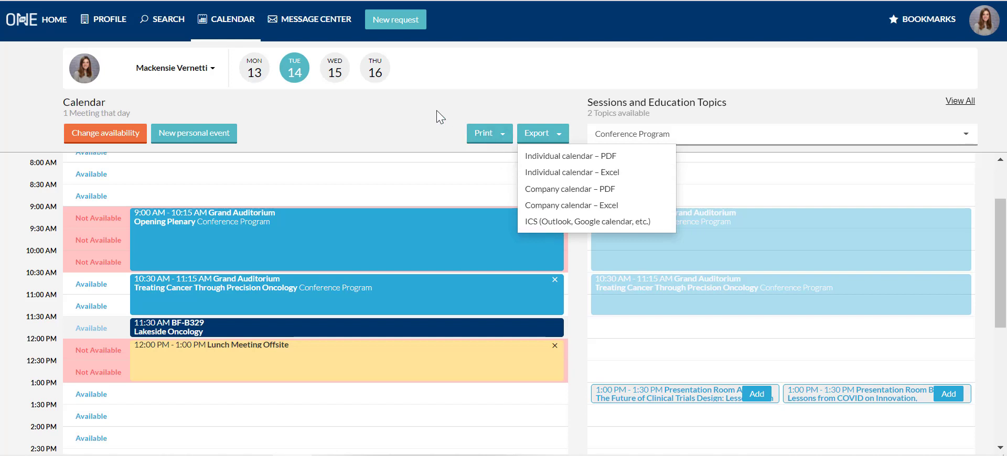
pyautogui.click(542, 133)
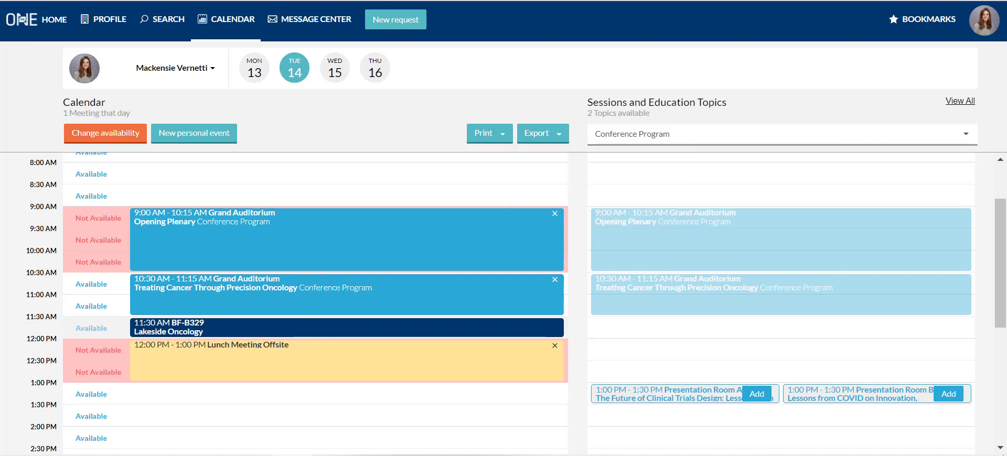